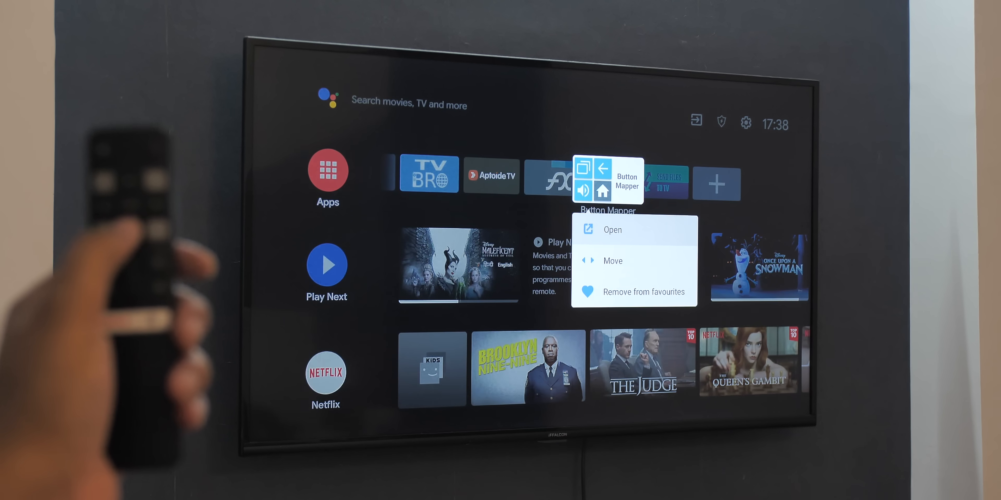
Launch Button Mapper and enable customization for the Volume Up button.
click(612, 229)
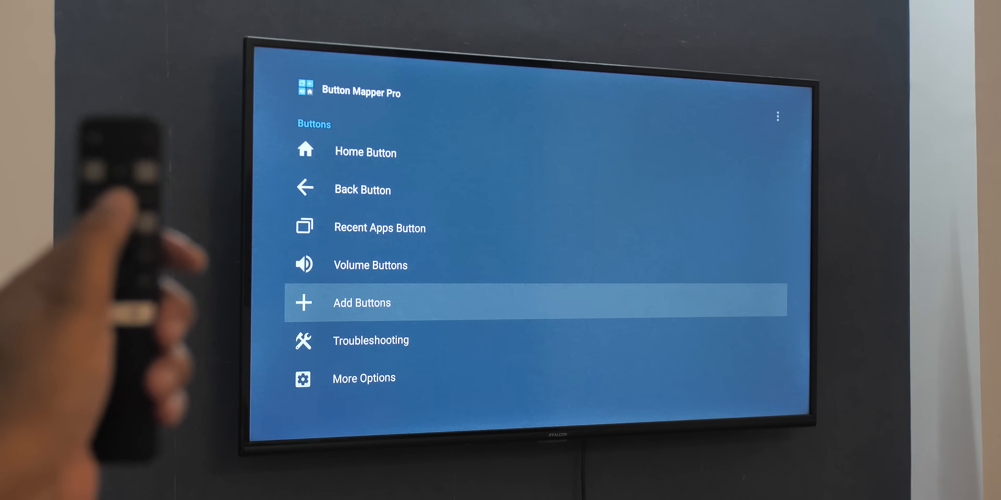
click(361, 303)
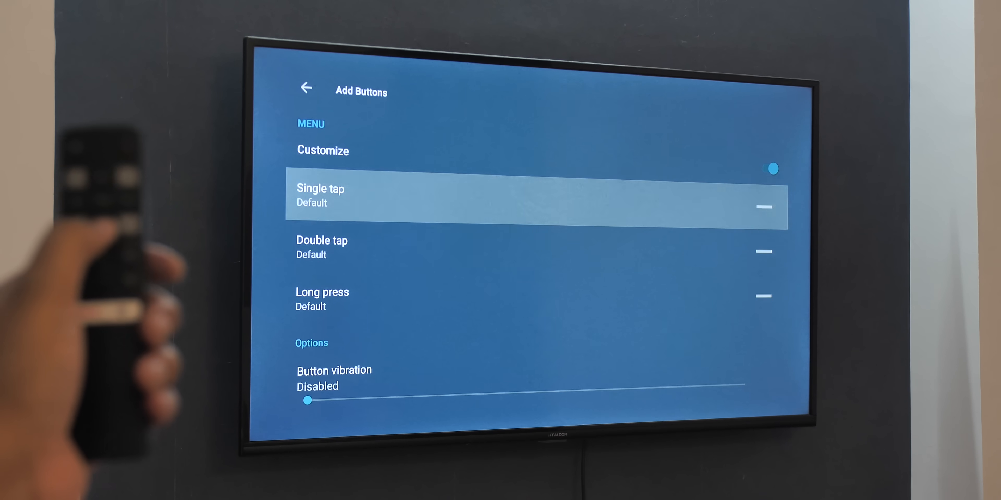
click(306, 88)
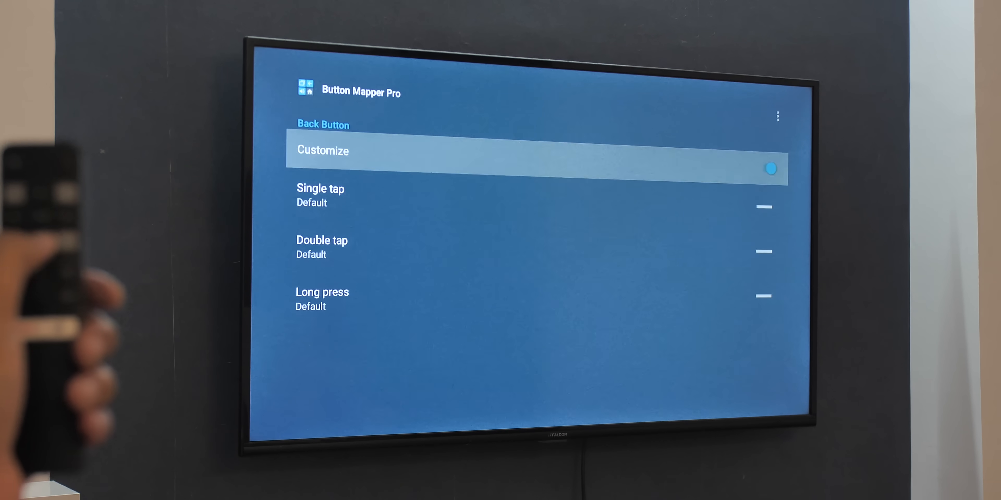
key(Down)
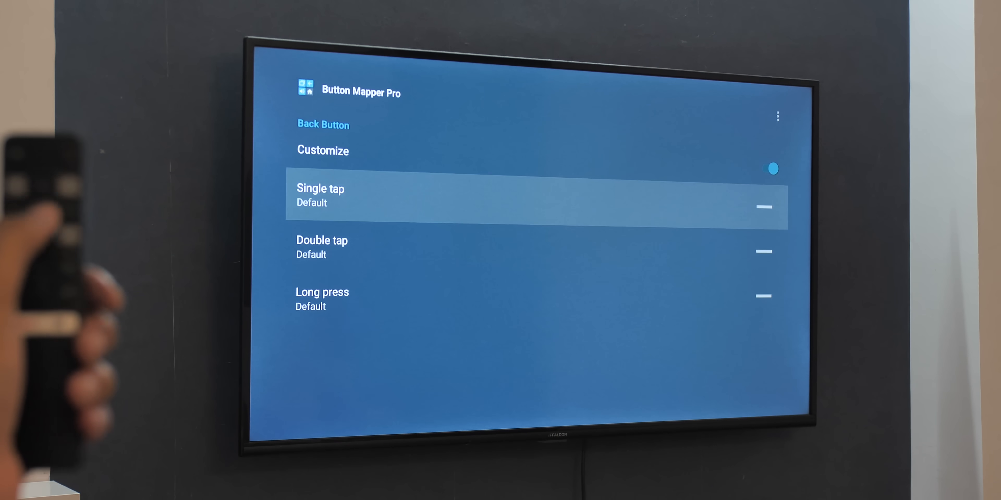
click(322, 299)
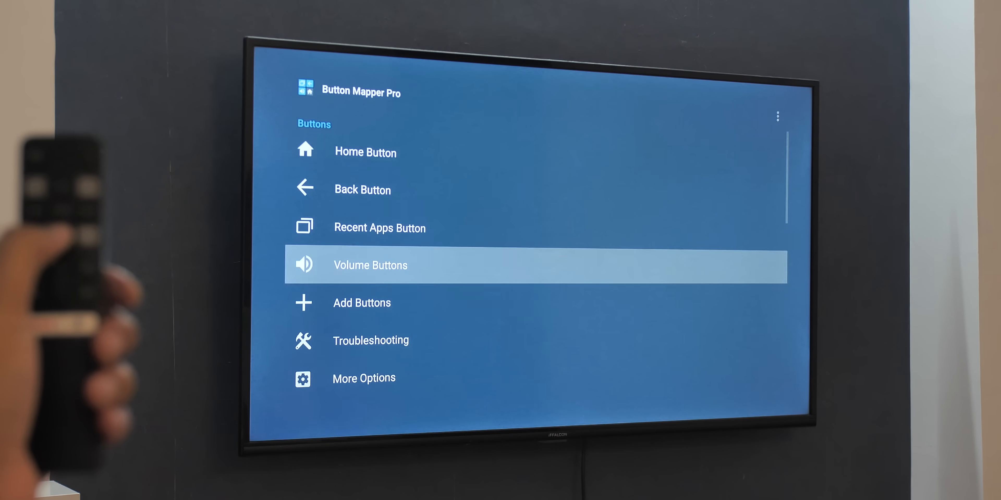
Assign Next track to a double tap of Volume Up.
click(370, 265)
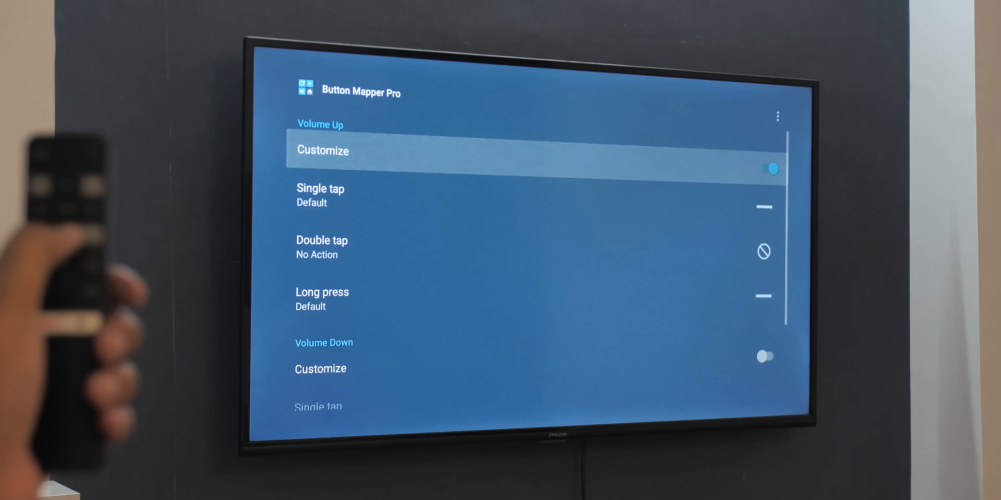
key(DOWN)
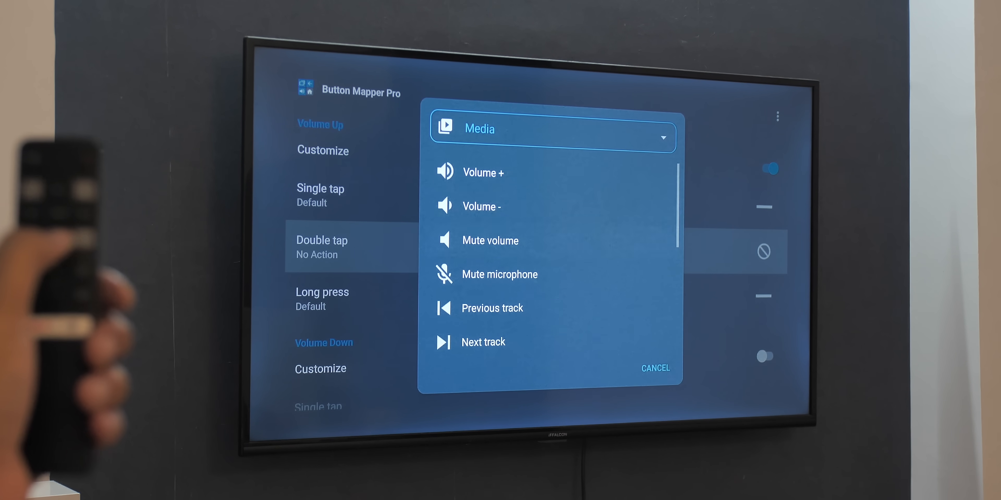
click(489, 342)
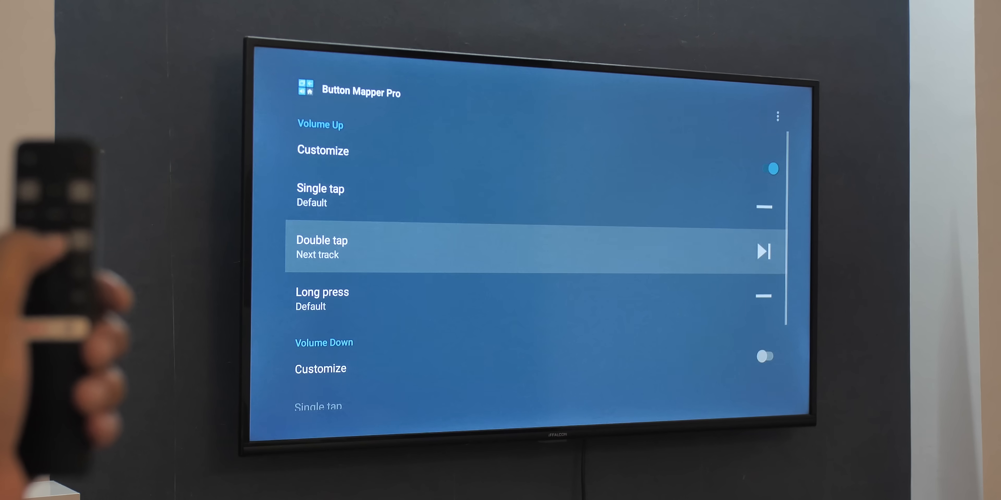
key(Down)
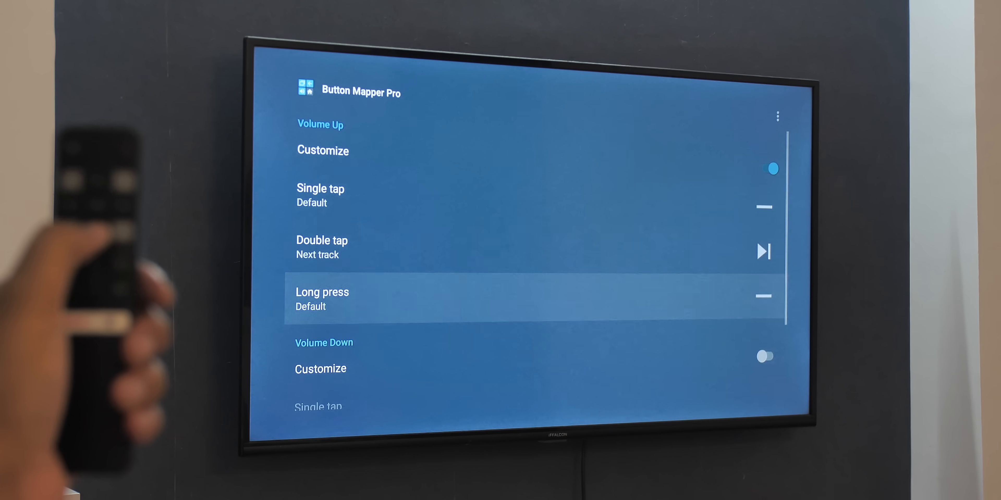
scroll(down, 3)
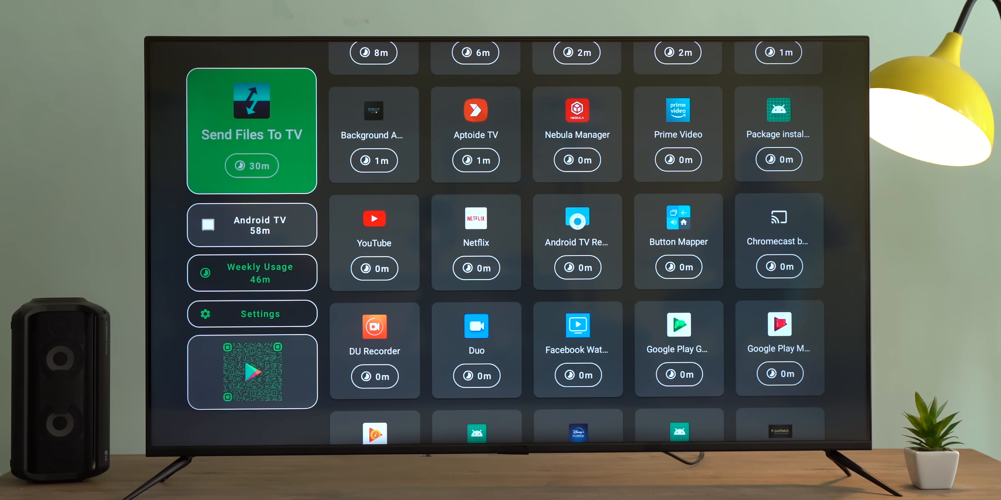
click(251, 131)
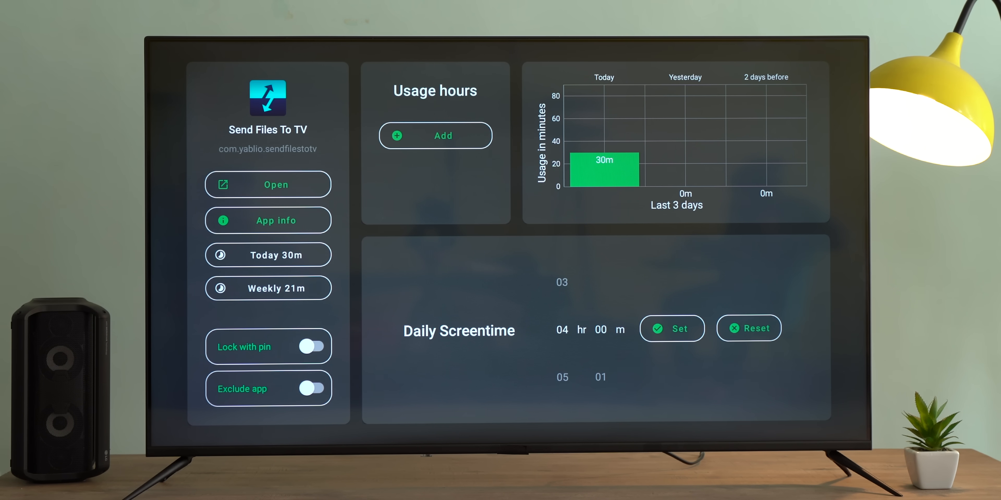
click(672, 329)
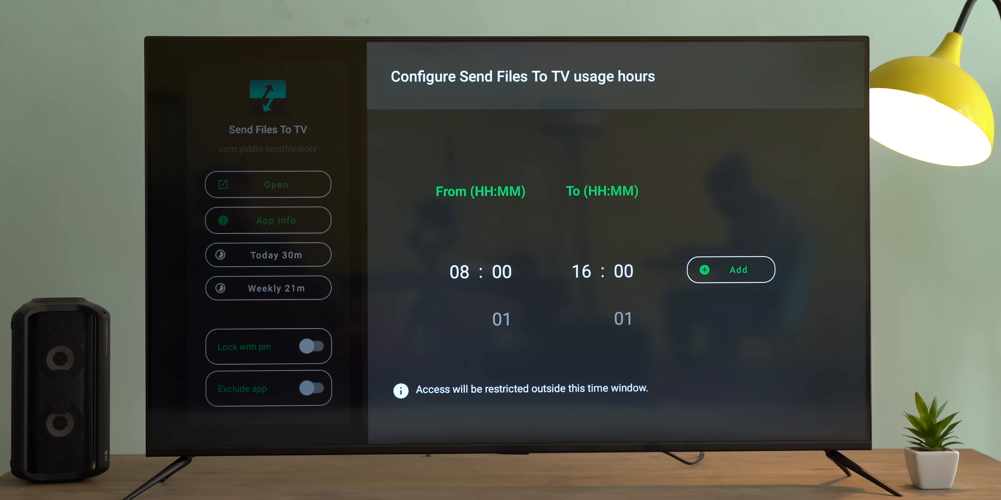
click(313, 346)
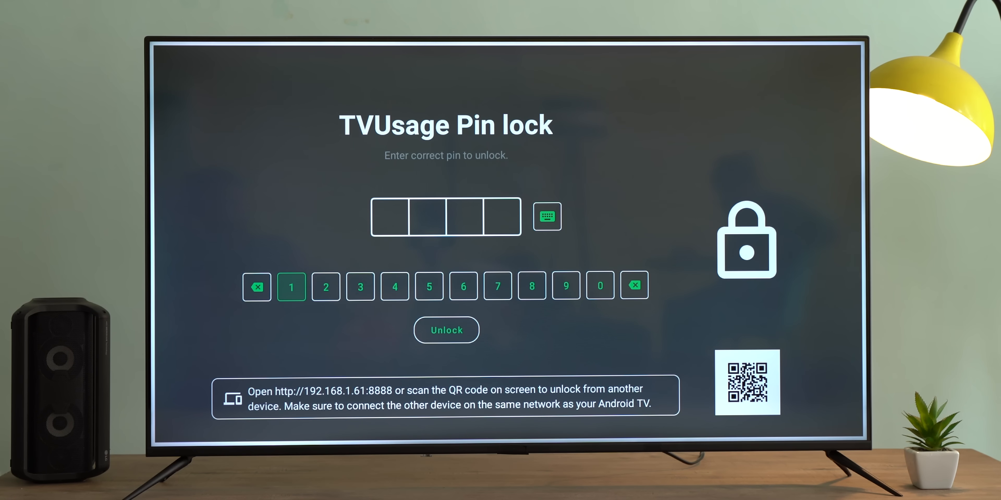
click(394, 287)
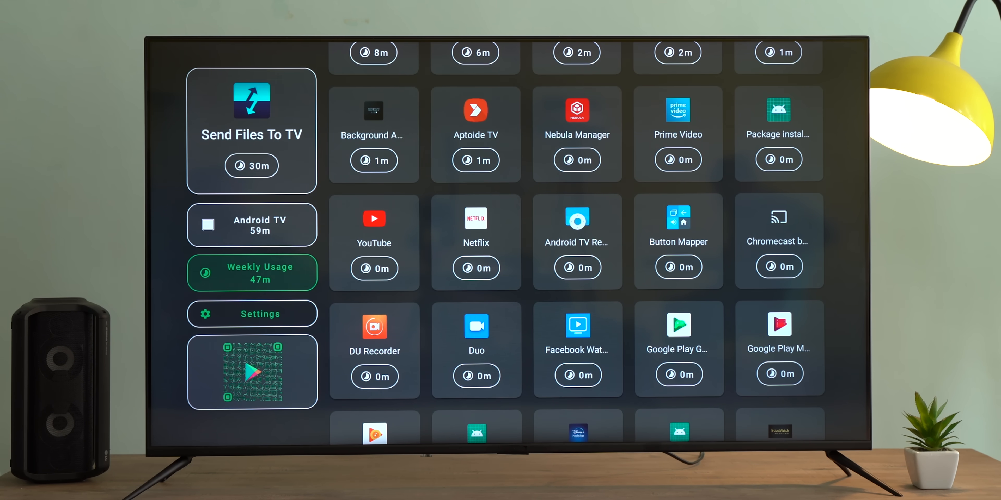
click(251, 314)
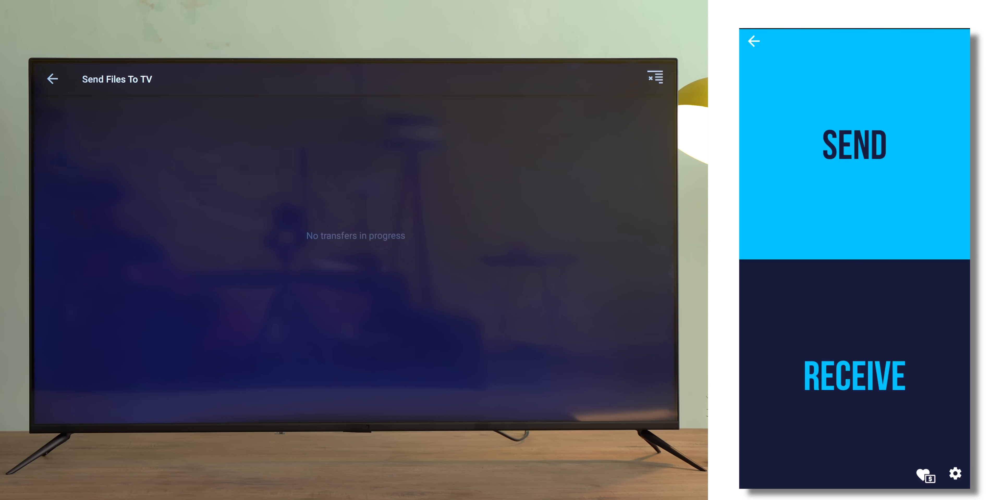
Launch Send Files To TV so the TV is ready to receive files.
click(853, 144)
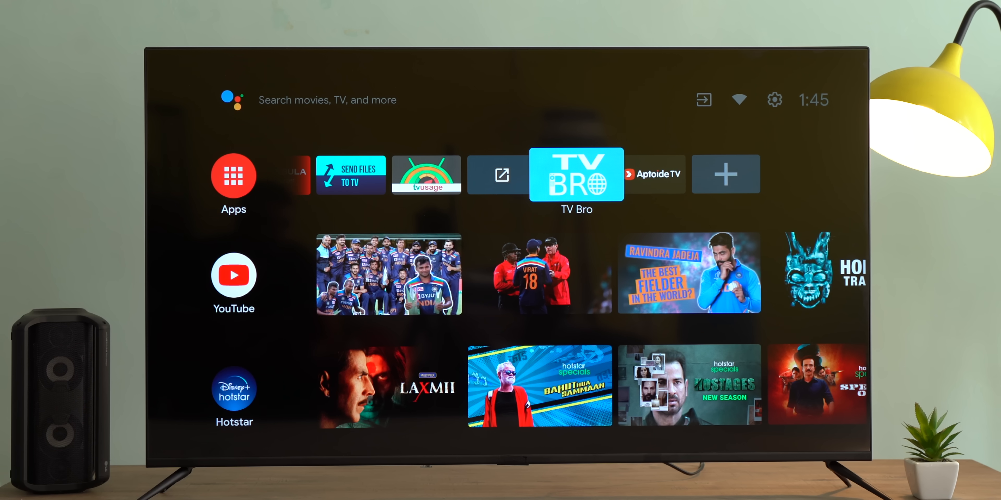
Launch TV Bro, scroll the Beebom article and bring up a new tab's home page.
click(575, 174)
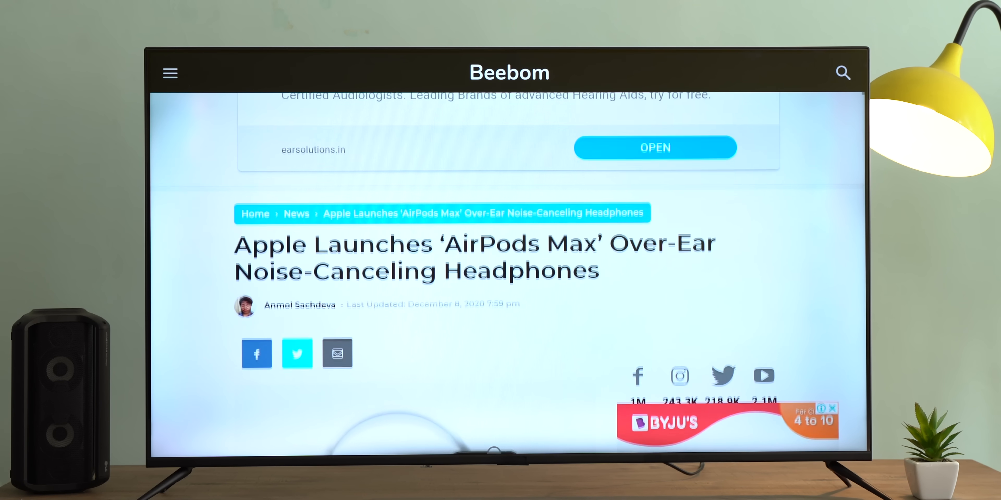
scroll(down, 3)
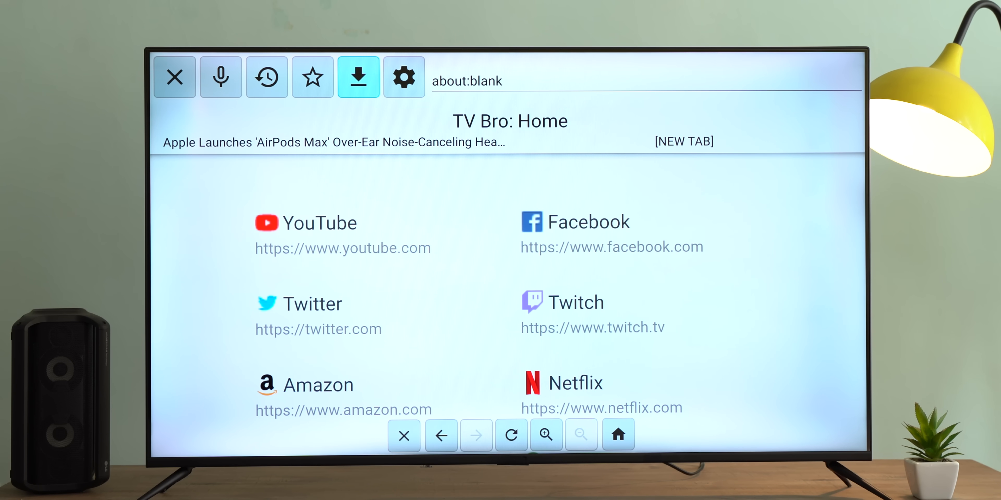
click(403, 77)
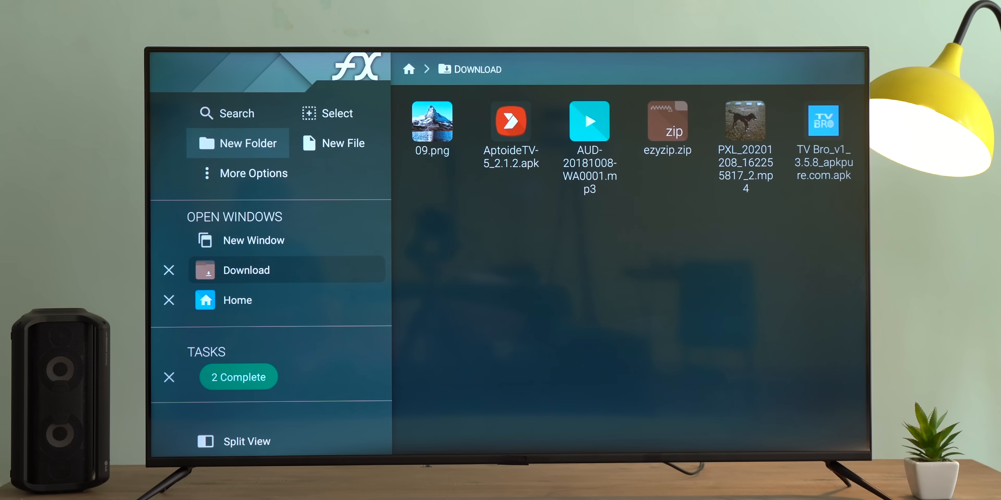
mouse_move(238, 301)
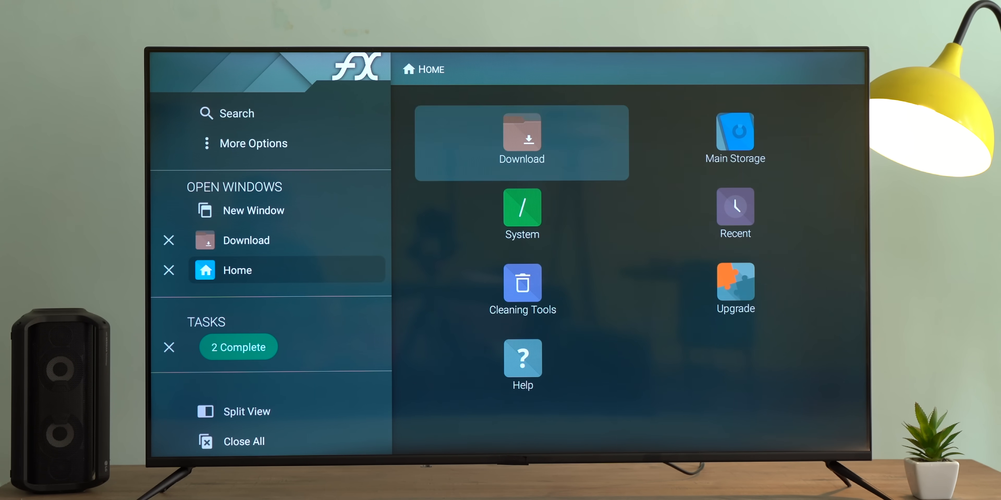
mouse_move(735, 214)
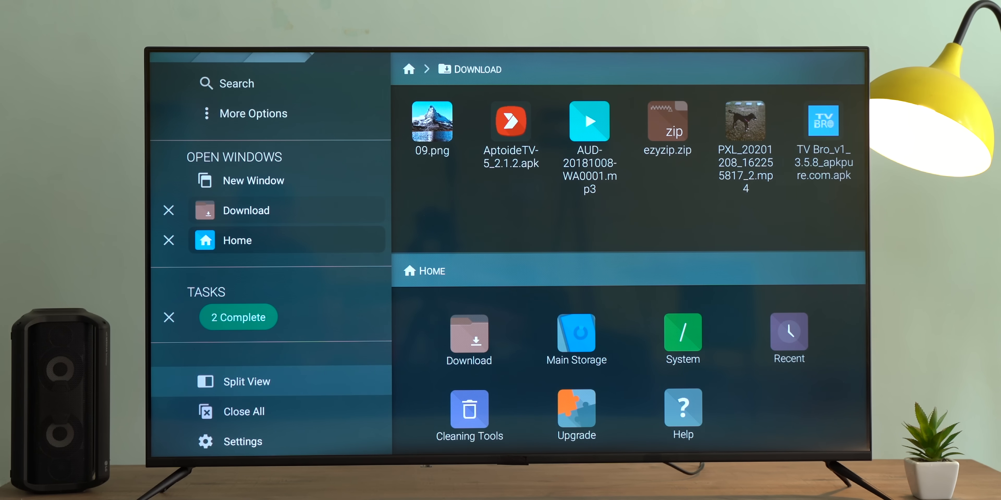
Preview the video, the 09.png mountain picture and the WA0001 mp3 in Download.
click(745, 121)
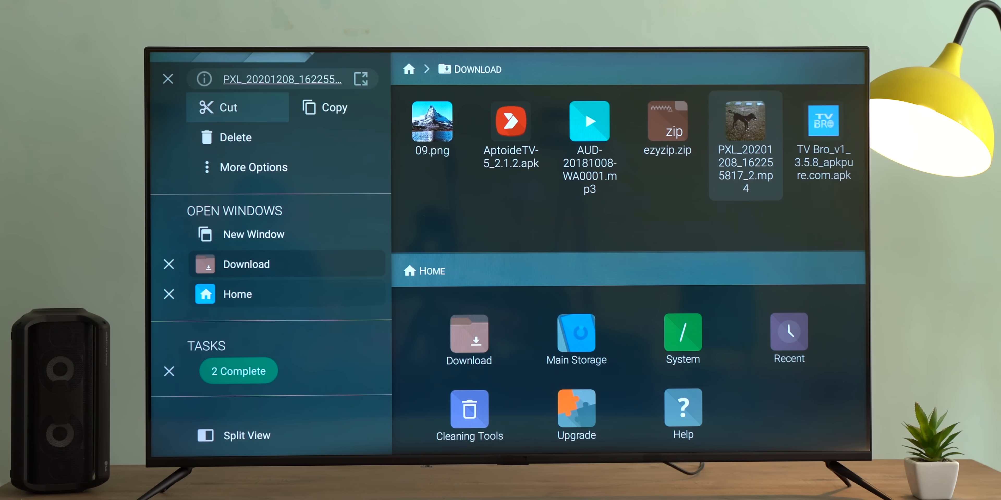
click(431, 120)
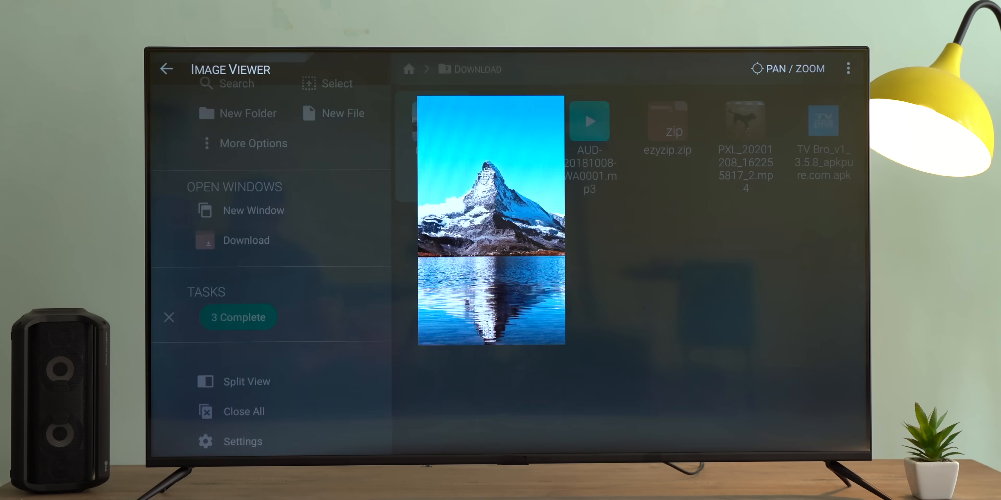
click(588, 122)
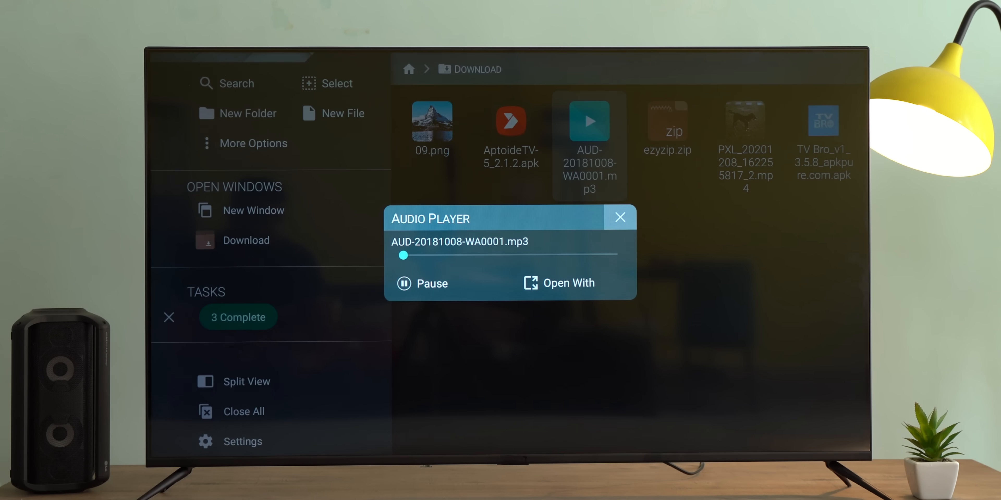
Extract ezyzip.zip, return to Download and launch the Aptoide TV install package.
click(619, 218)
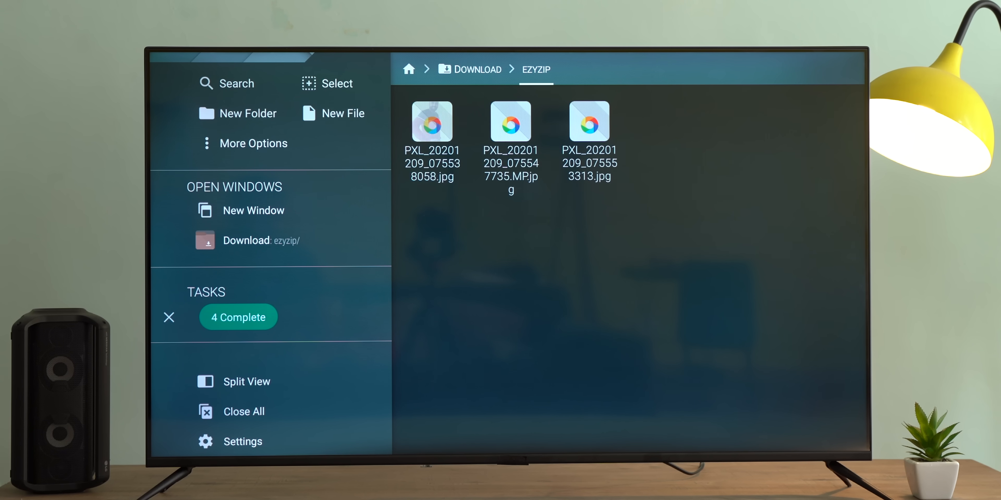
click(477, 69)
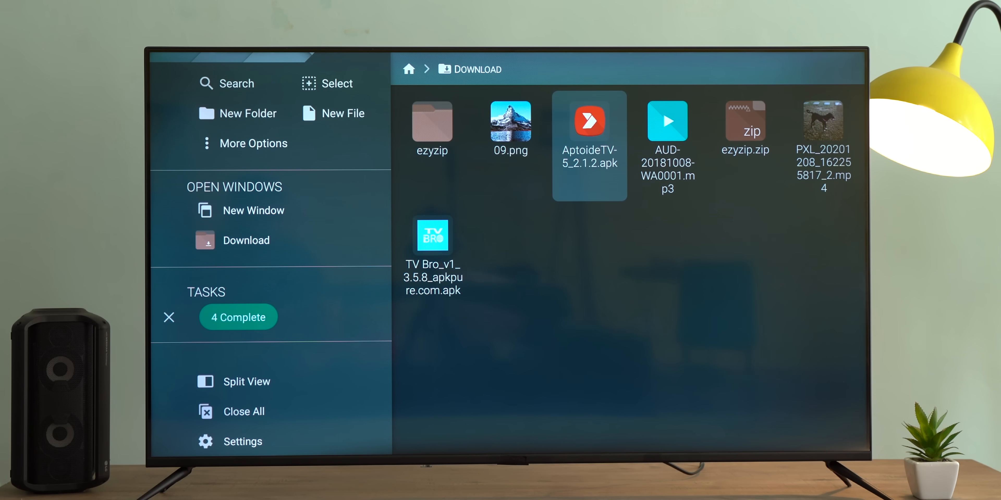
click(588, 120)
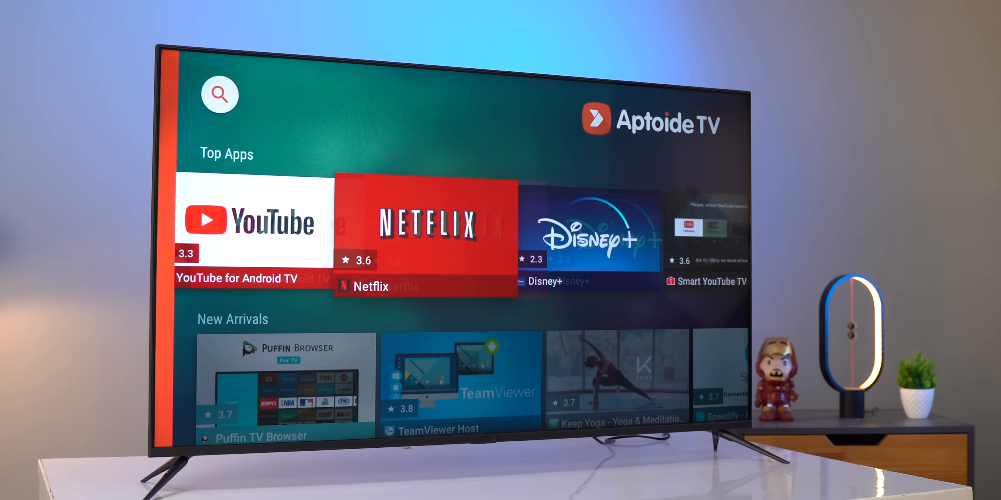
Browse Aptoide TV's Top Apps and view Prime Video's store page, then go back.
scroll(right, 3)
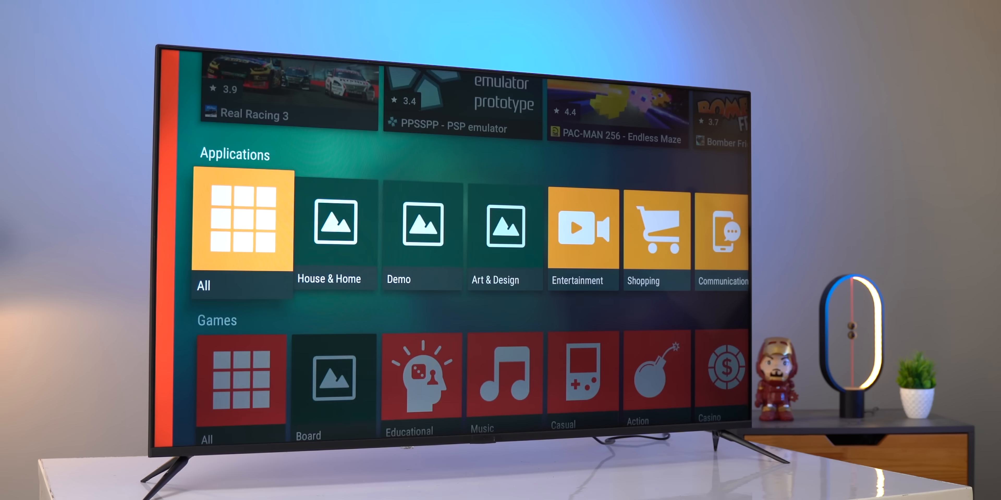
scroll(down, 3)
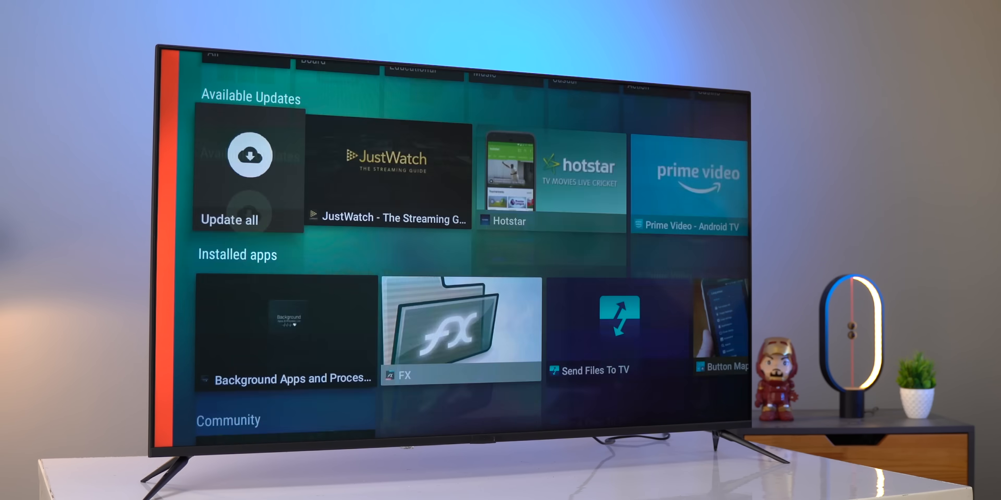
click(688, 178)
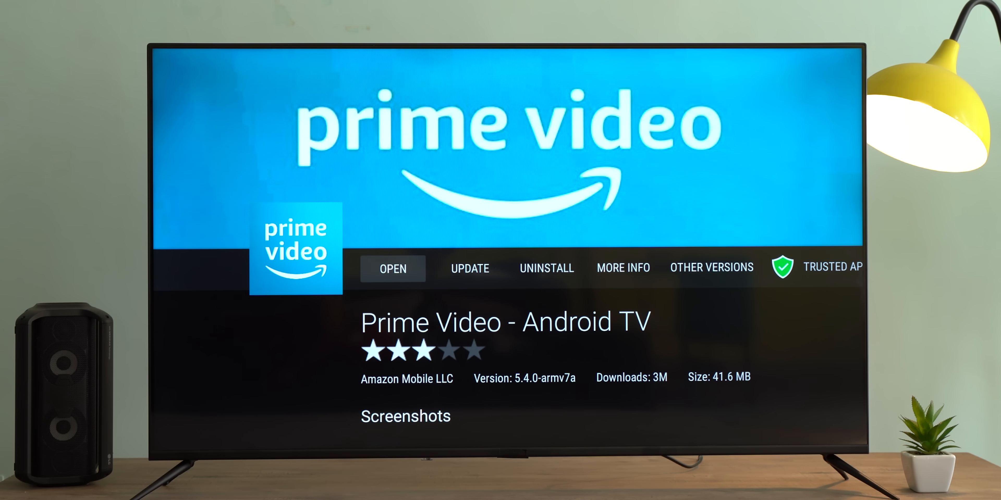
click(393, 268)
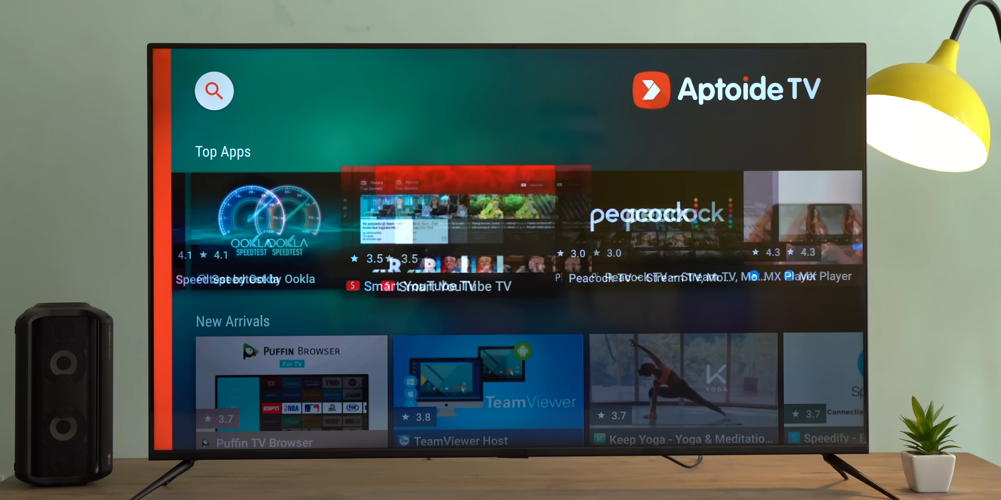
Scroll through the Applications categories and Available Updates rows.
scroll(right, 3)
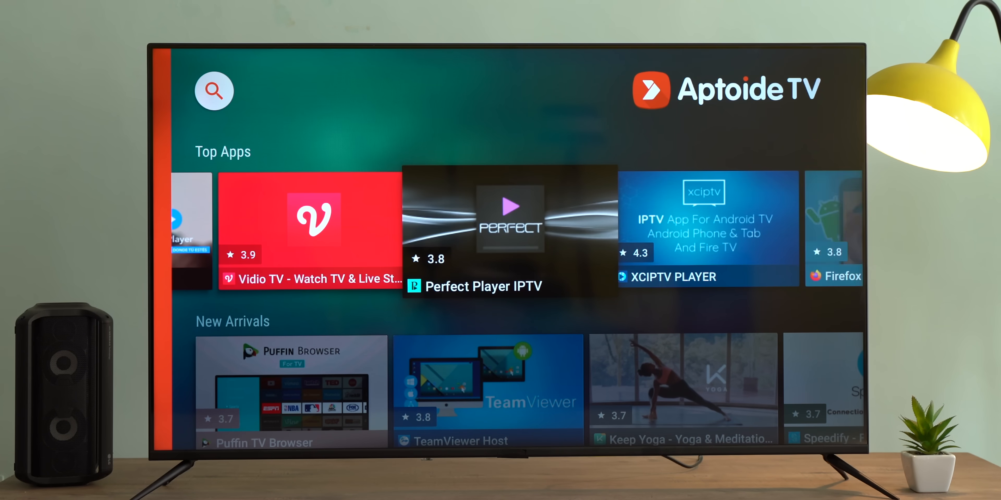
scroll(right, 3)
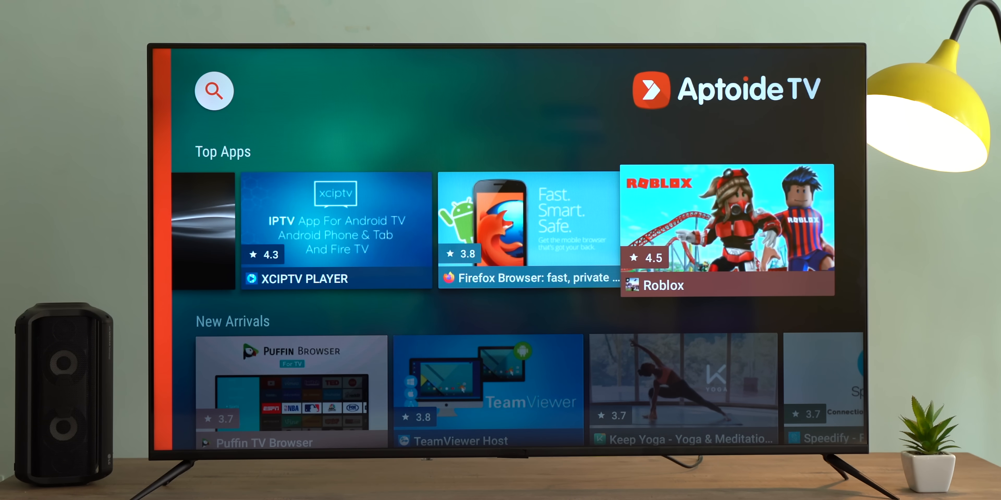
scroll(down, 3)
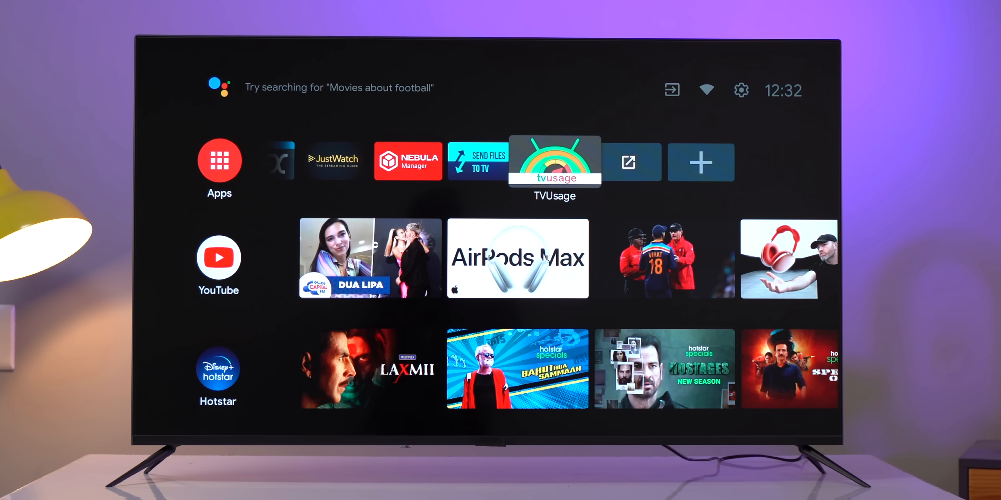
Launch Nebula Manager and add TV Bro as a home screen channel shortcut.
scroll(left, 3)
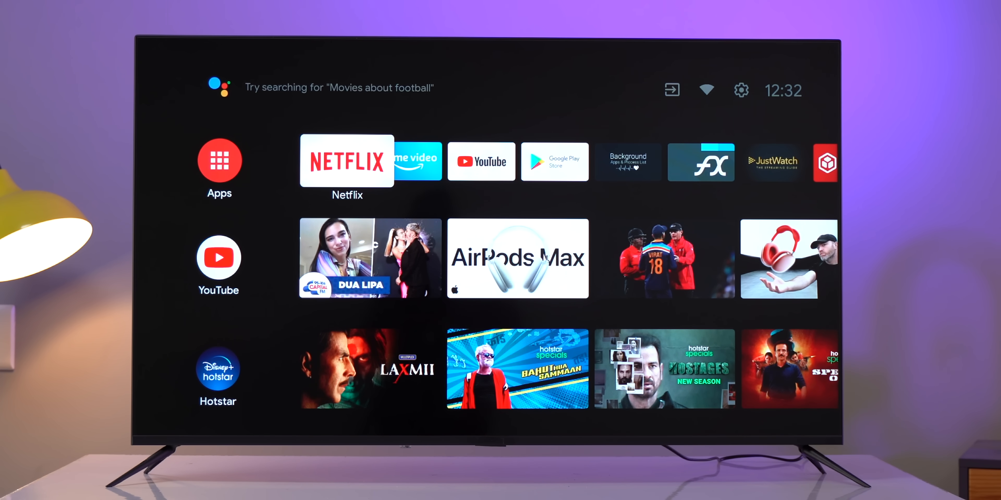
click(218, 161)
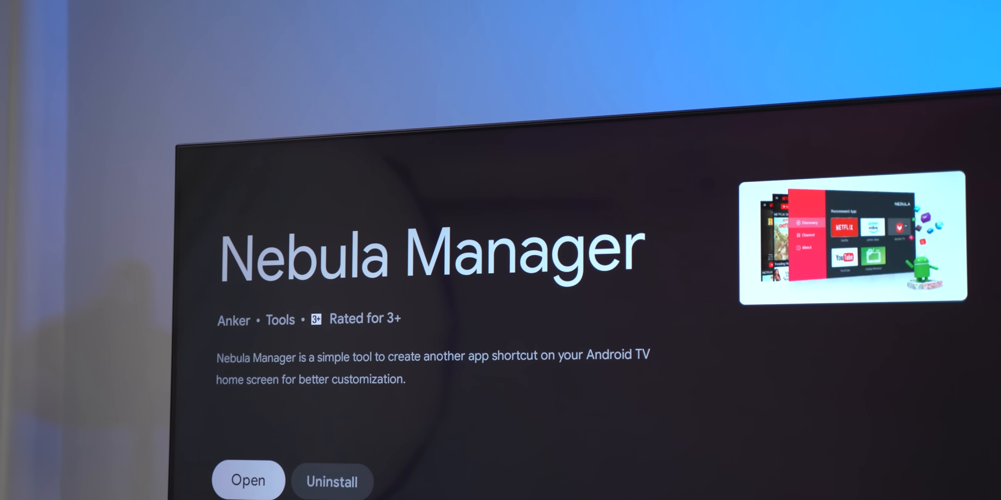
click(247, 480)
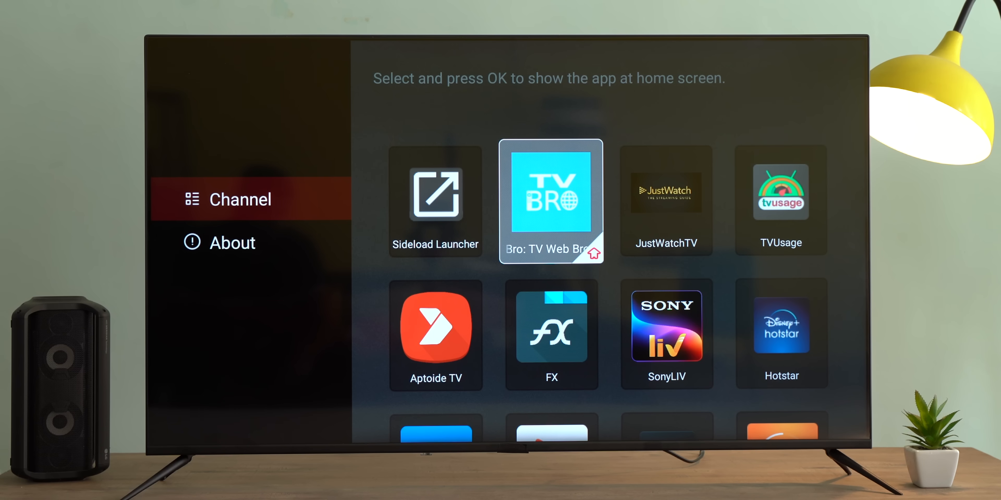
scroll(down, 3)
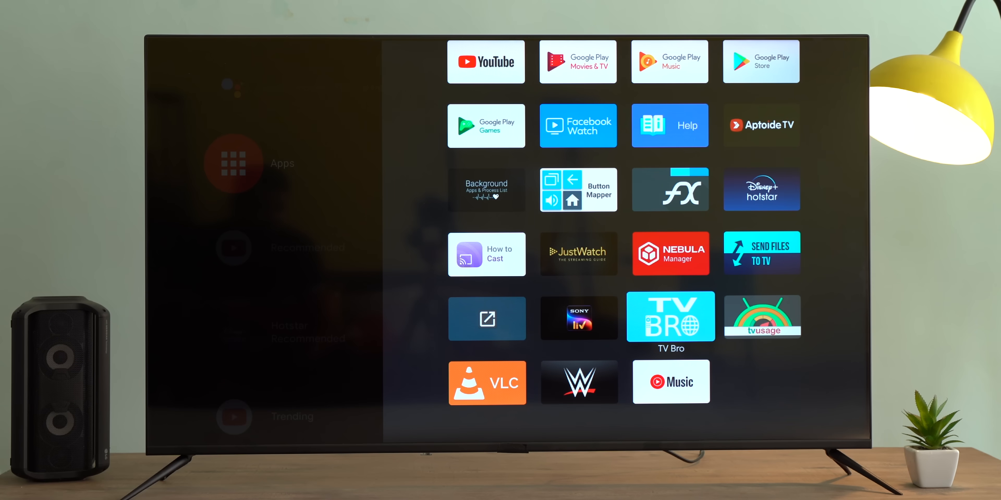
click(670, 317)
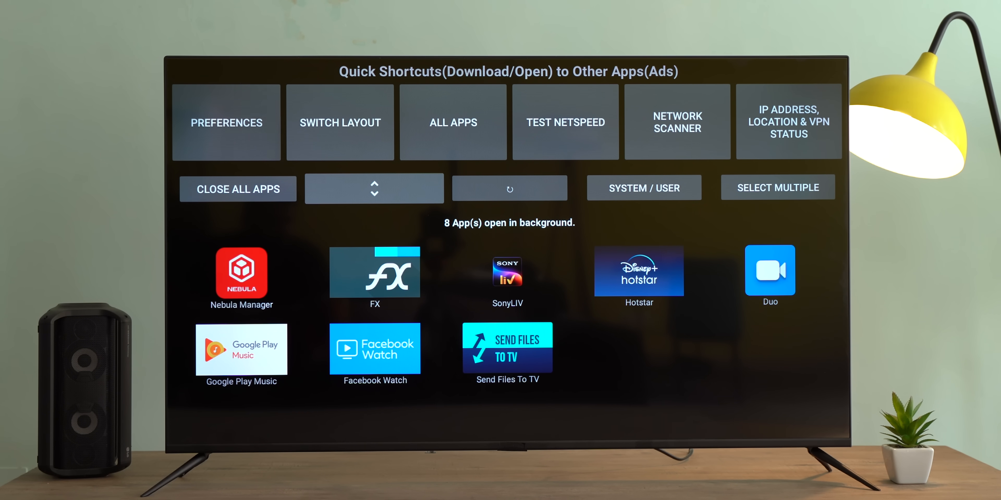
Switch the background apps list to the icon layout and back to the labelled layout.
click(340, 122)
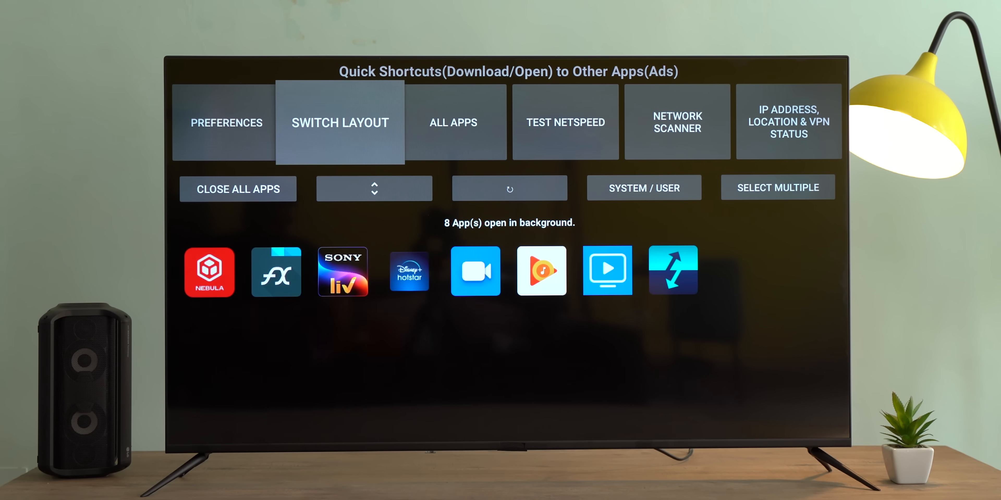
click(340, 122)
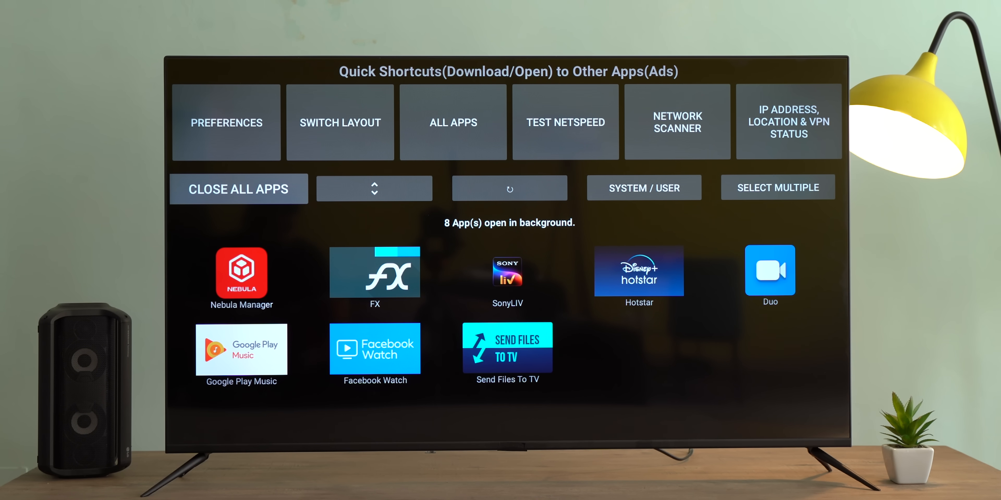
Force stop FX and Google Play Music from their detail pages.
click(375, 272)
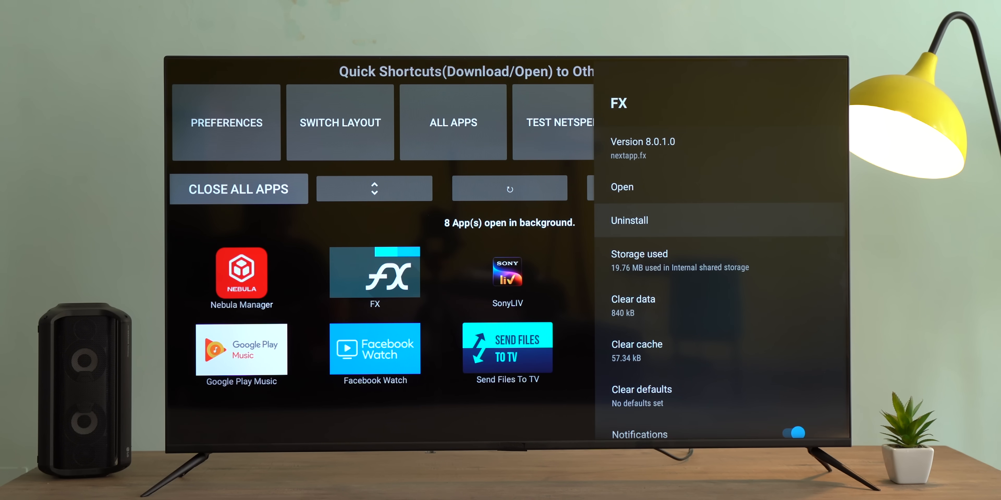
click(628, 220)
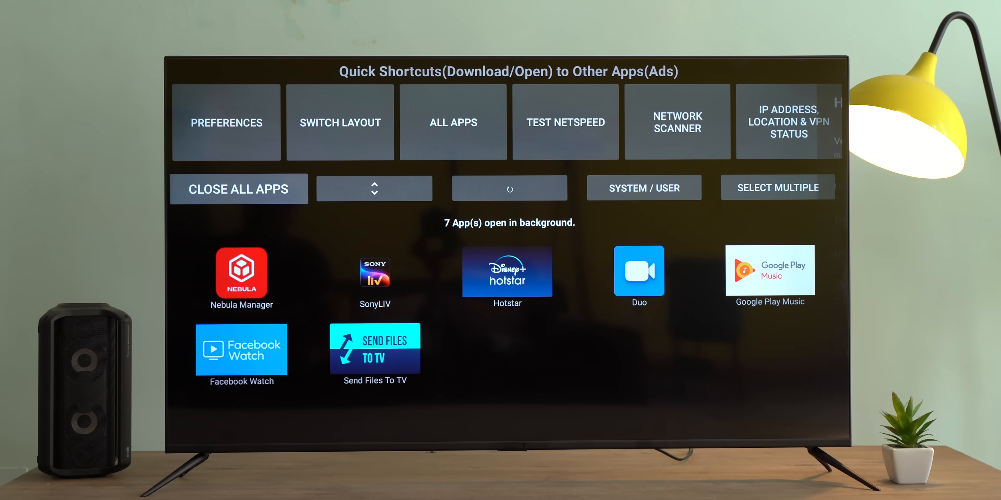
click(507, 272)
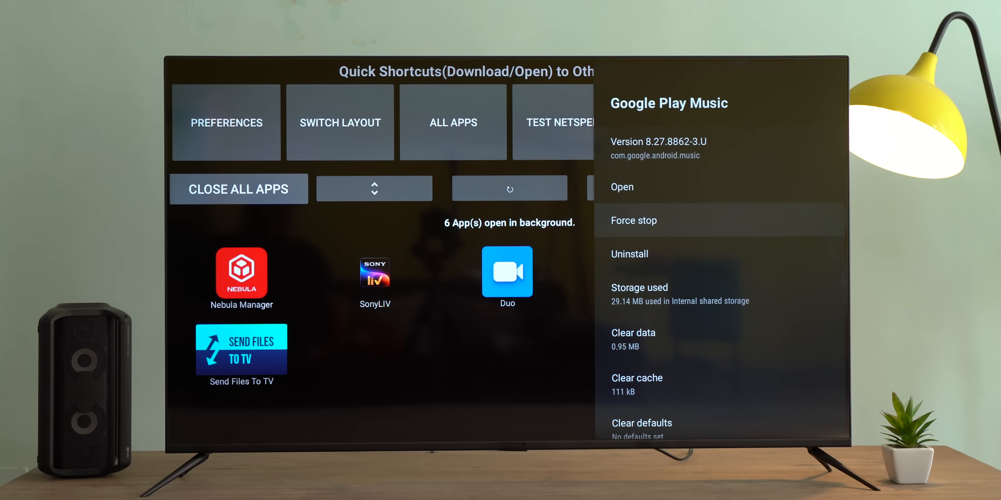
click(633, 220)
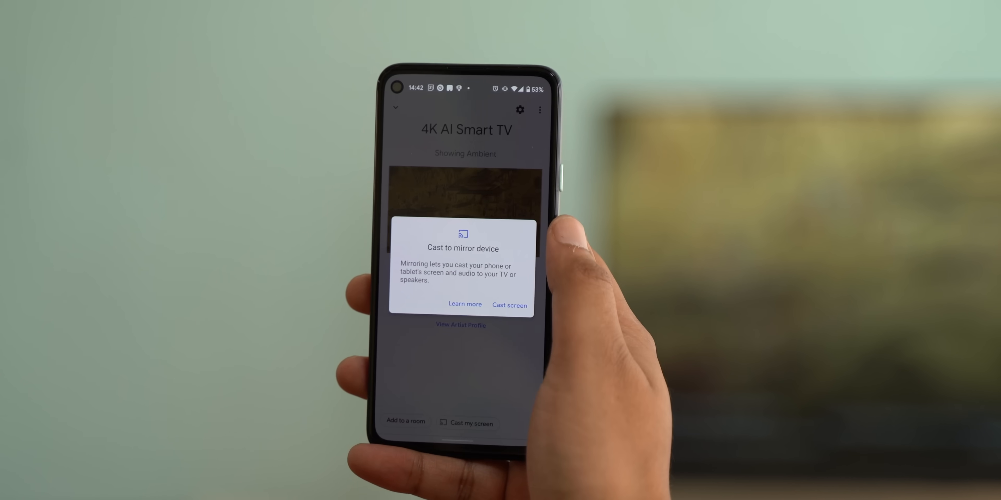
Confirm casting the phone screen to the 4K AI Smart TV and start it.
click(509, 305)
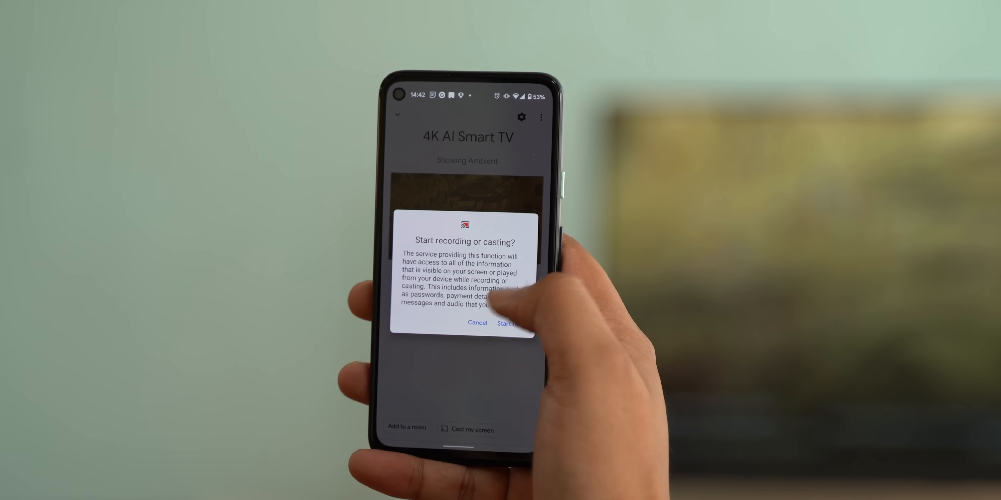
click(477, 323)
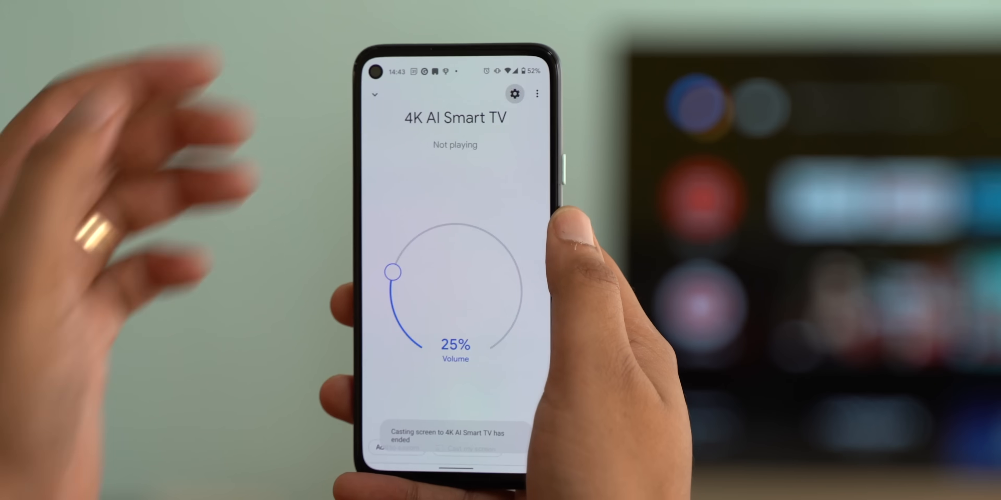
click(515, 94)
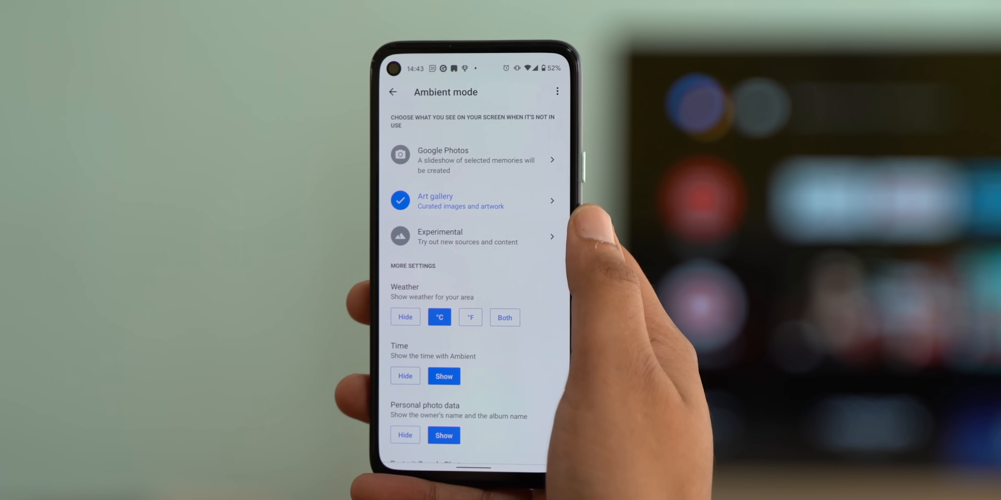
View the Art gallery and Experimental sources, then set slideshow speed to 10 seconds.
click(472, 202)
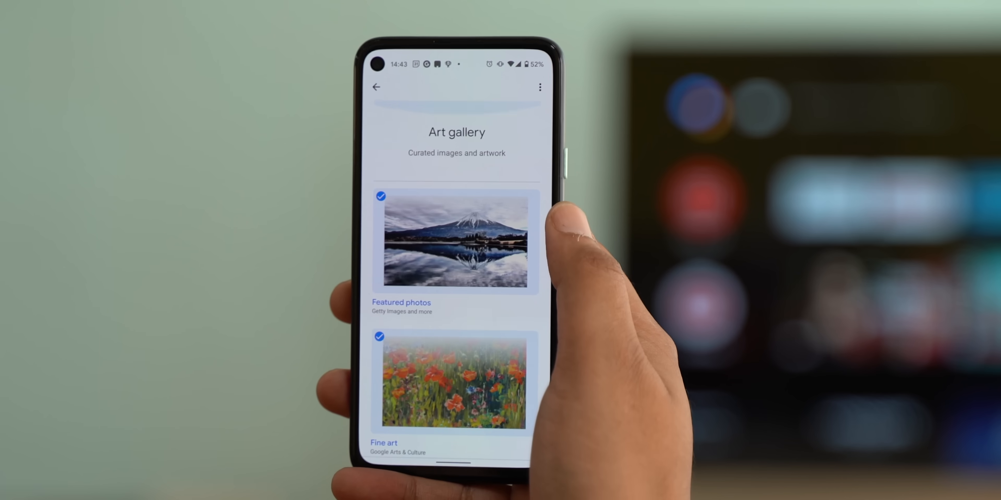
click(376, 86)
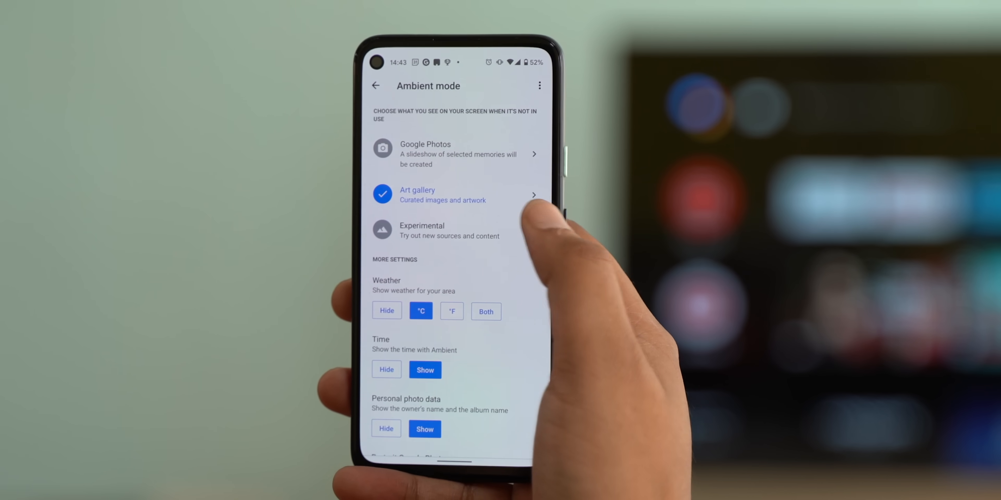
click(421, 231)
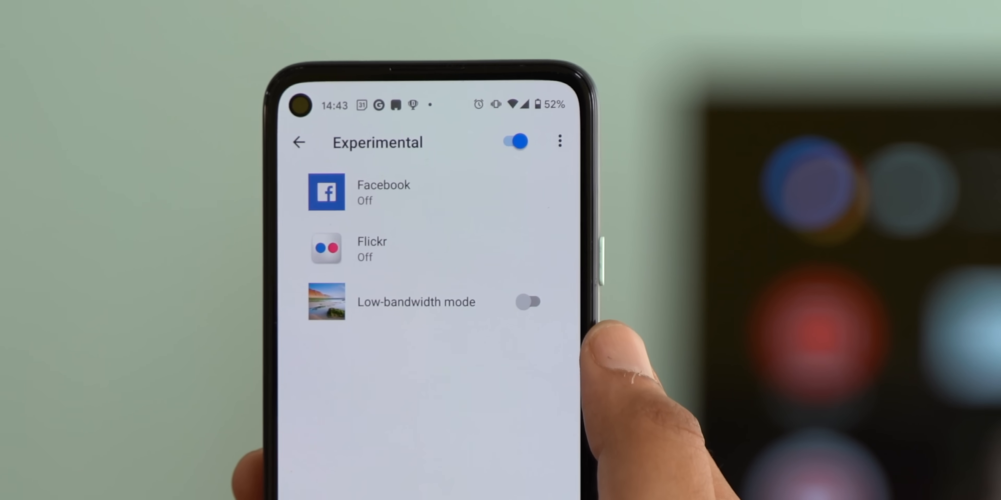
click(298, 142)
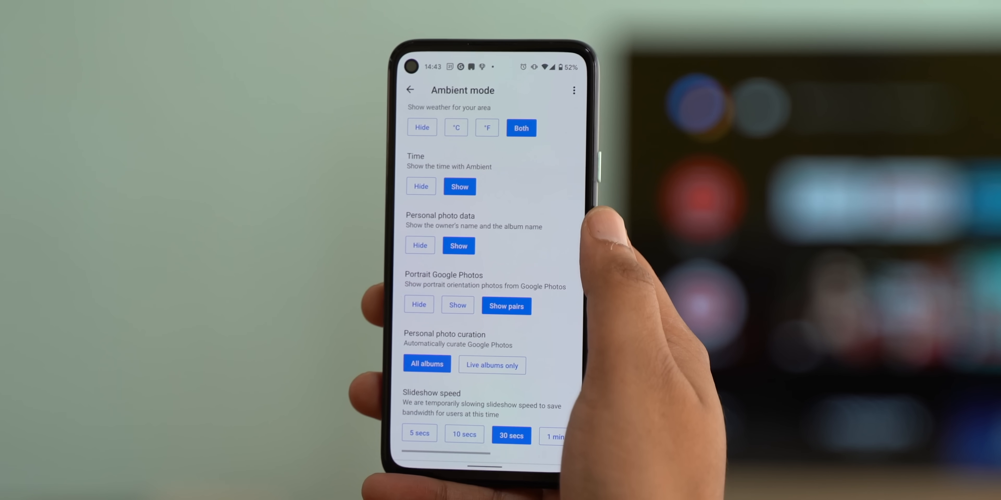
click(455, 426)
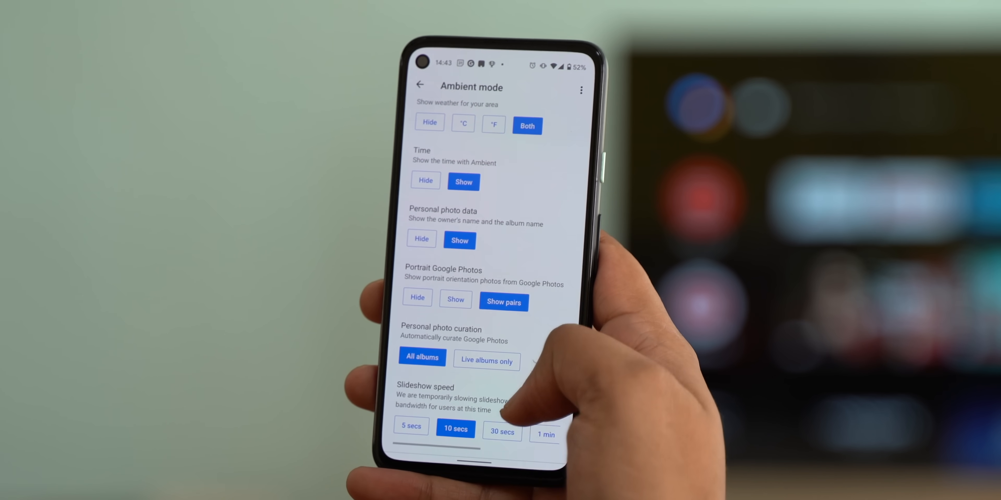